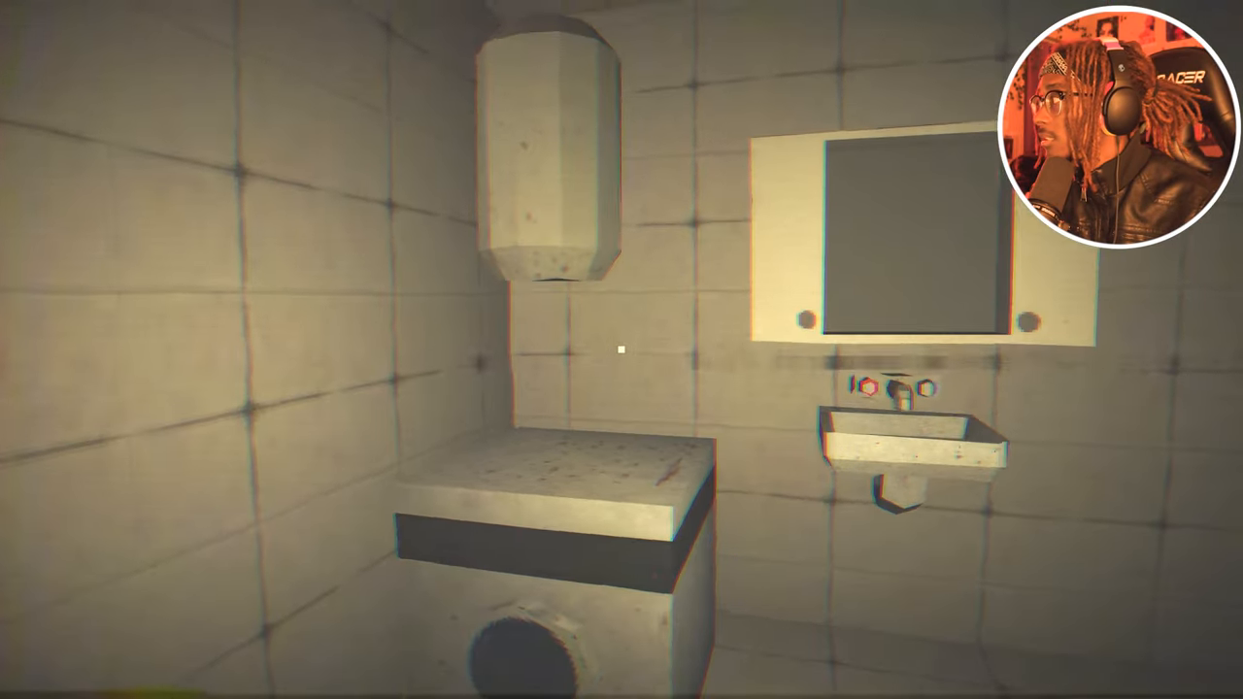
mouse_move(622, 350)
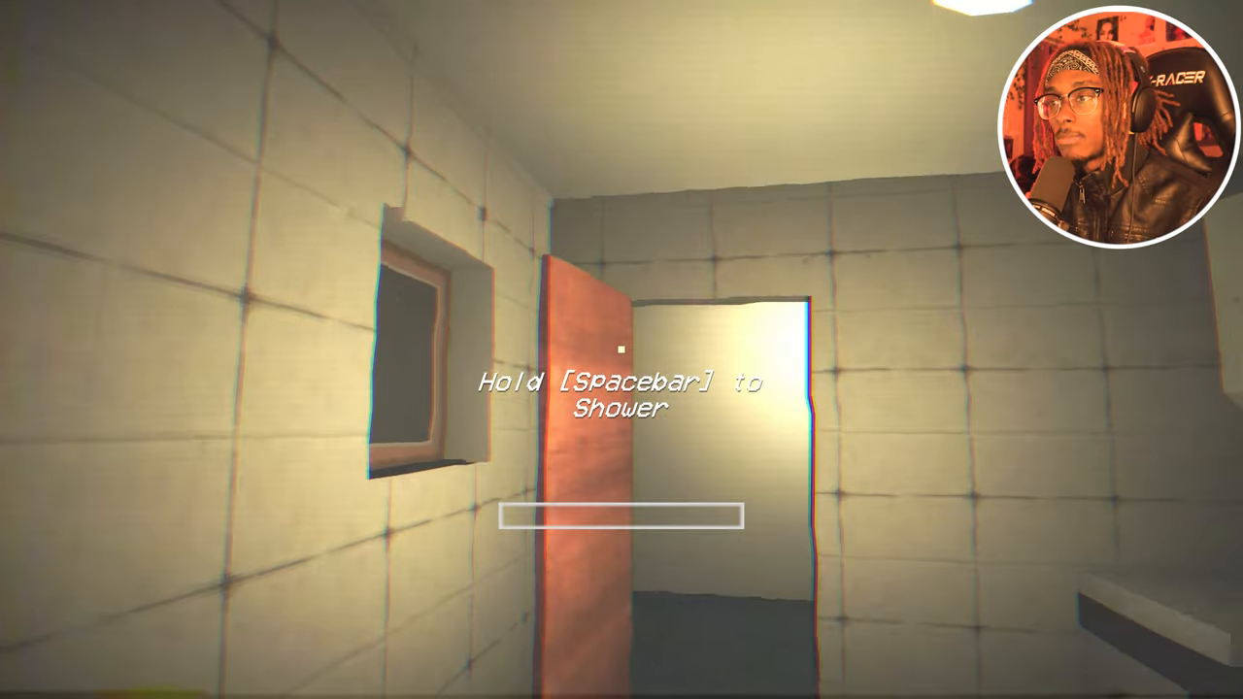
key(space)
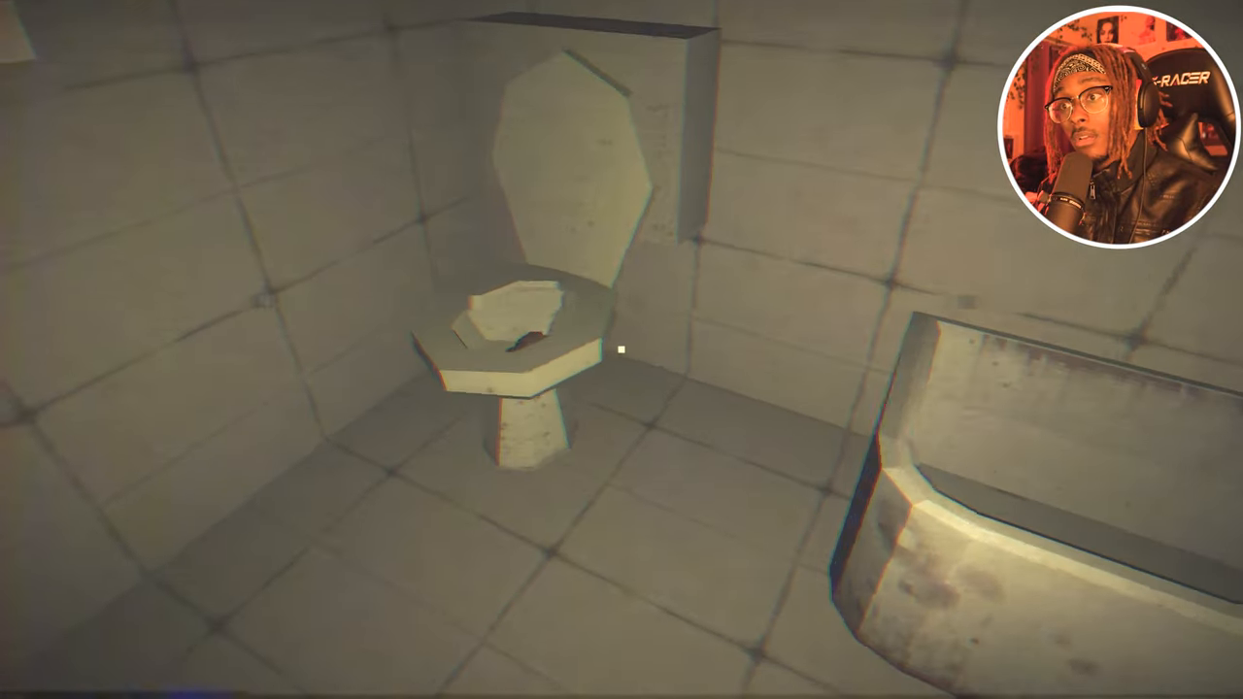
mouse_move(622, 350)
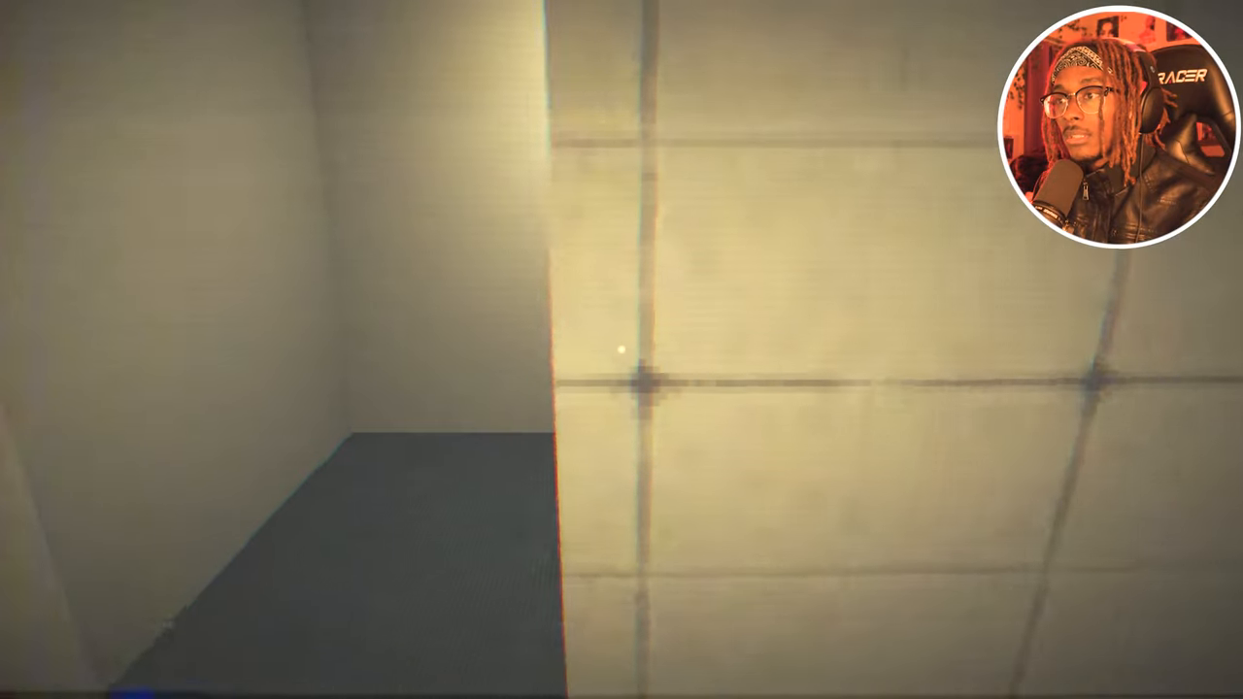
- Walk down the corridor and leave through the orange exit door while naked
key(w)
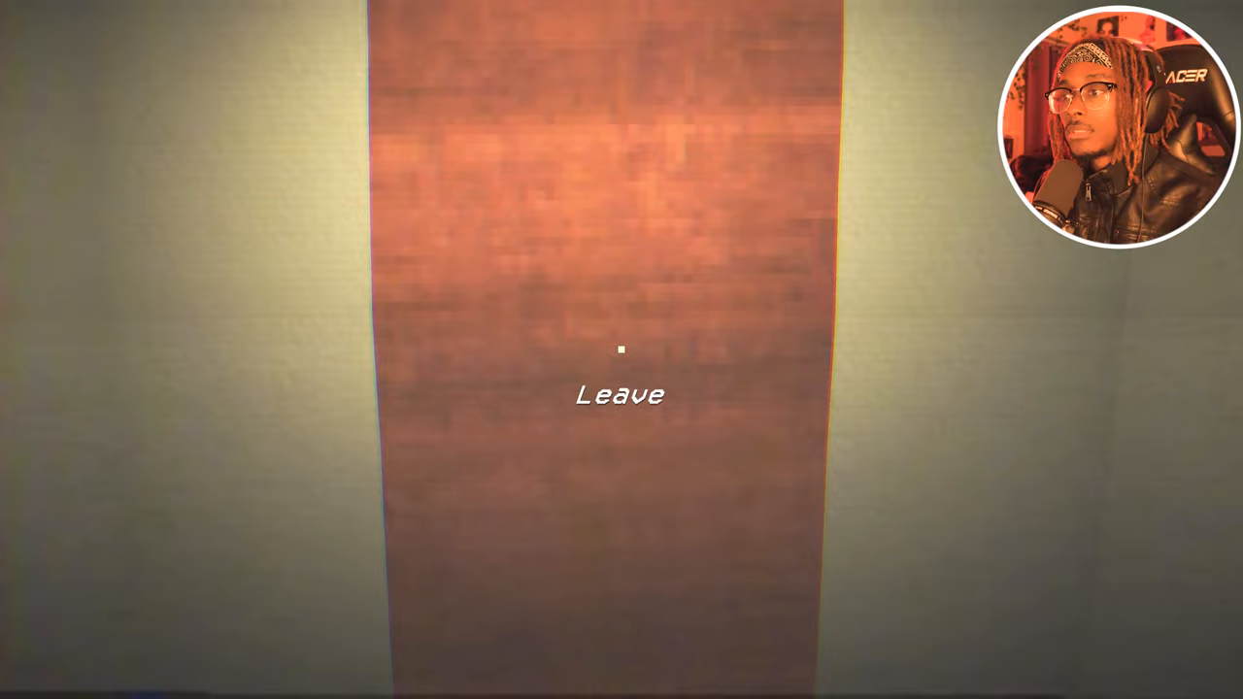
click(618, 395)
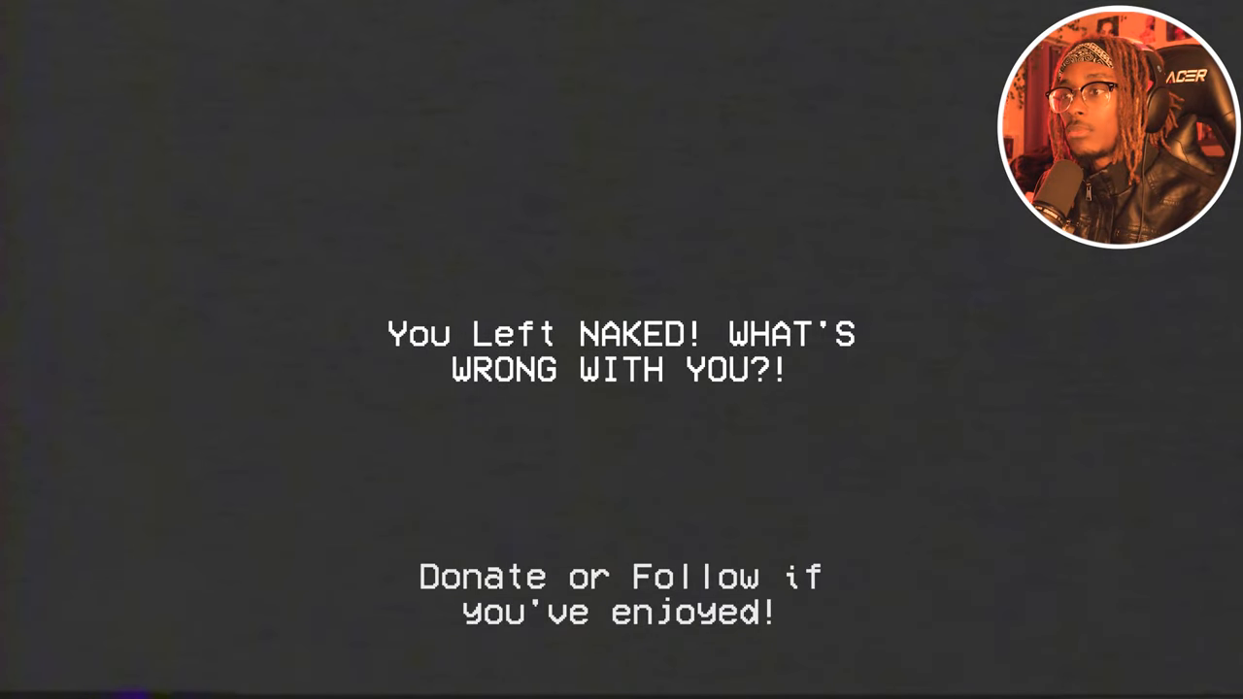